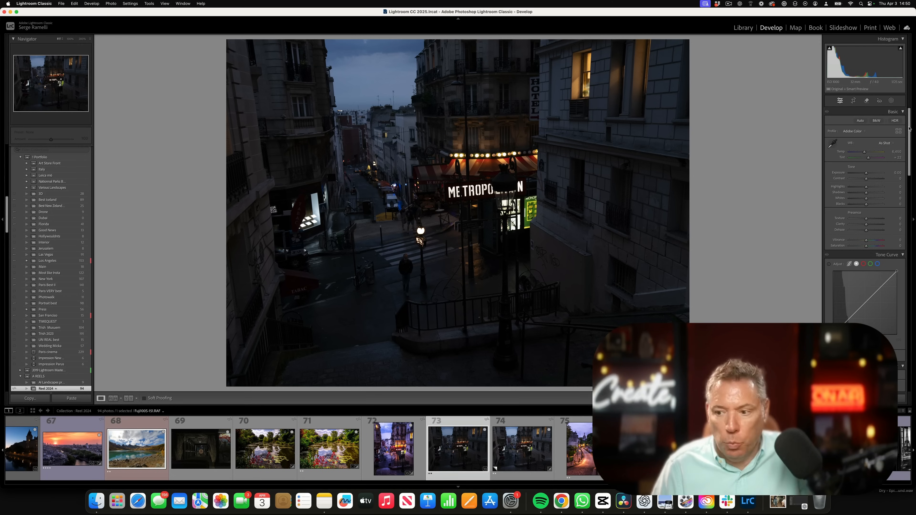
# - Lift Shadows to +100 and set Blacks to −18 just short of clipping, with Highlights at −37
pyautogui.moveTo(802, 192); pyautogui.dragTo(811, 193)
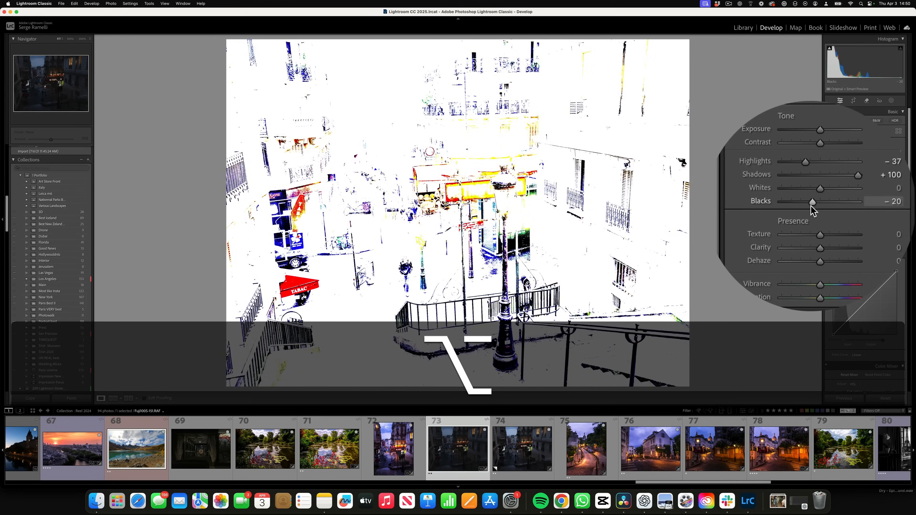
pyautogui.moveTo(813, 201); pyautogui.dragTo(812, 201)
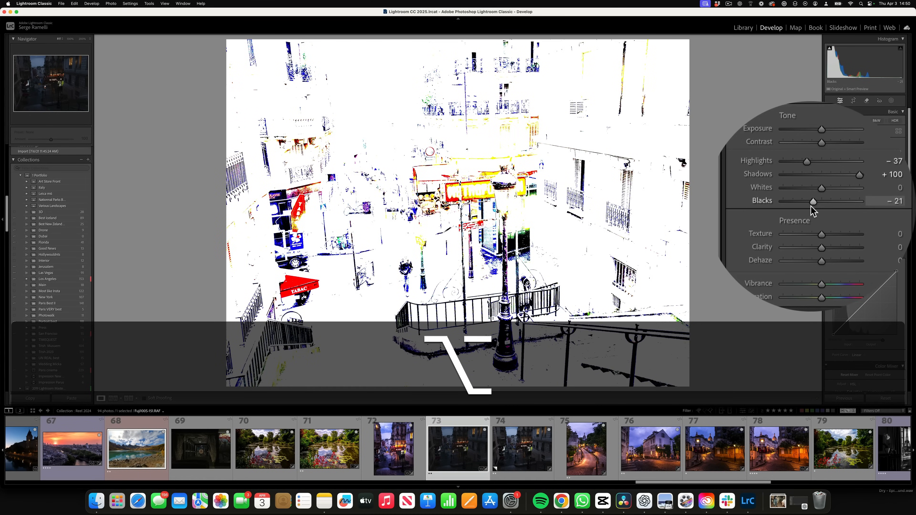
pyautogui.moveTo(813, 201); pyautogui.dragTo(817, 200)
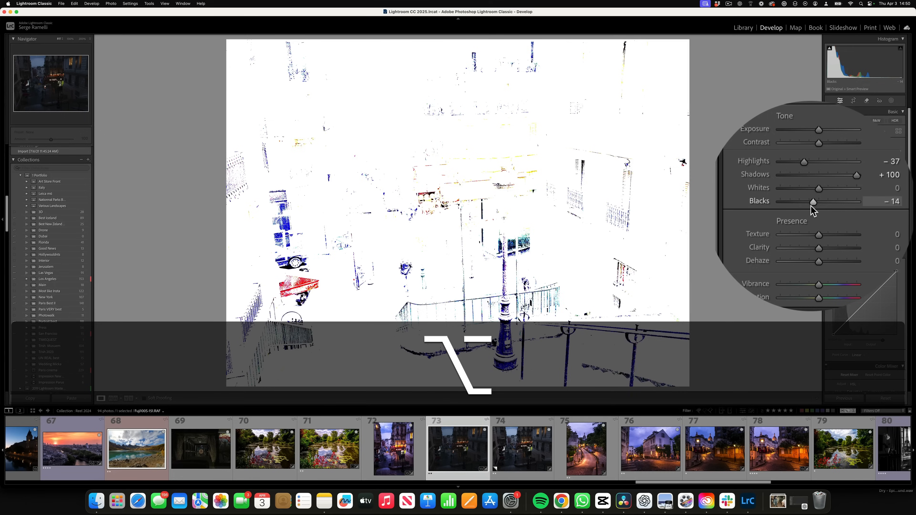
pyautogui.moveTo(813, 200); pyautogui.dragTo(811, 201)
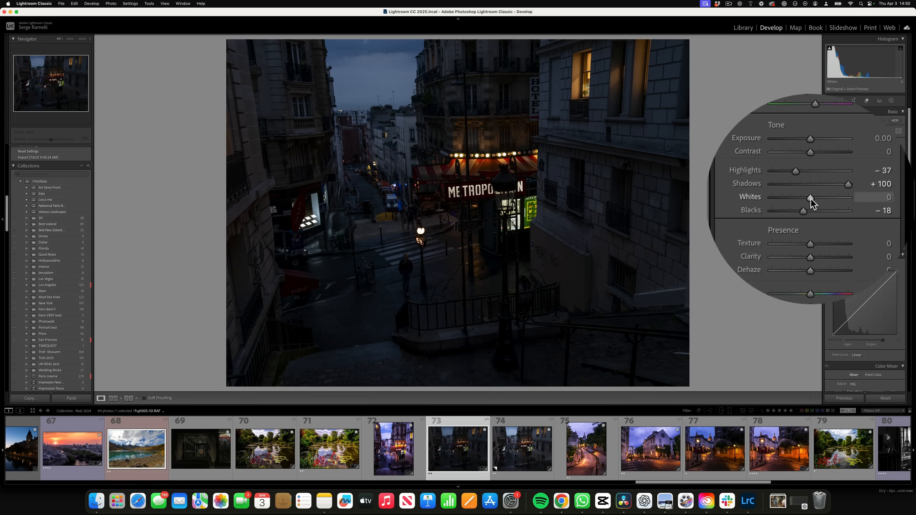
# - Raise Whites to about +76 so the street scene brightens noticeably
pyautogui.moveTo(810, 198); pyautogui.dragTo(829, 198)
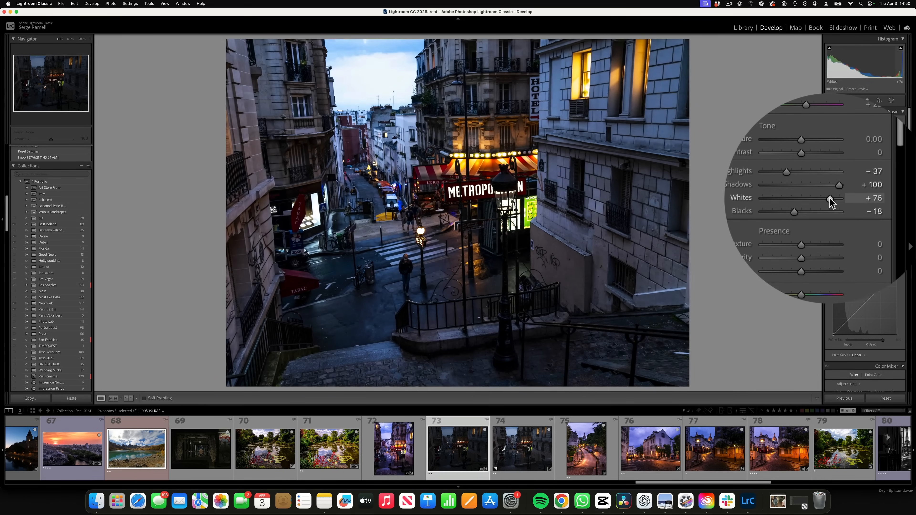
pyautogui.moveTo(828, 198); pyautogui.dragTo(830, 199)
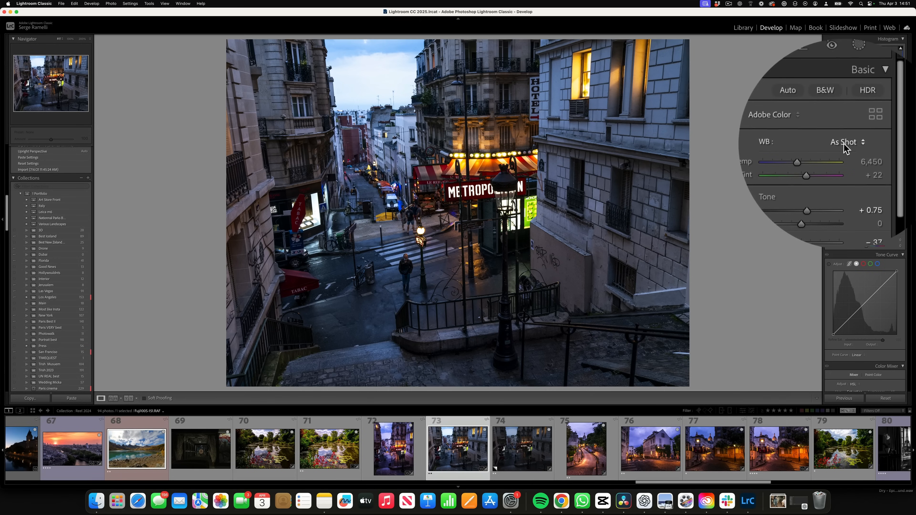
# - Apply Upright Auto in Transform to straighten the buildings' verticals
pyautogui.scroll(-3)
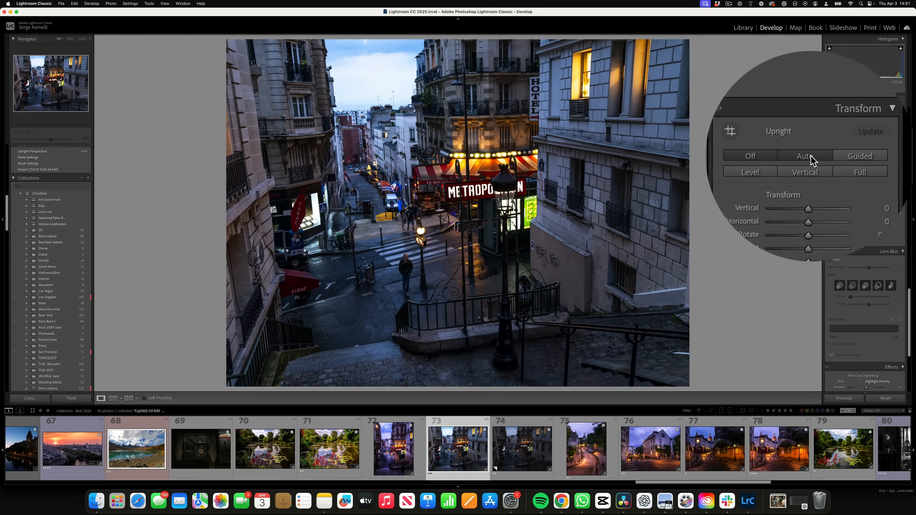
pyautogui.click(808, 156)
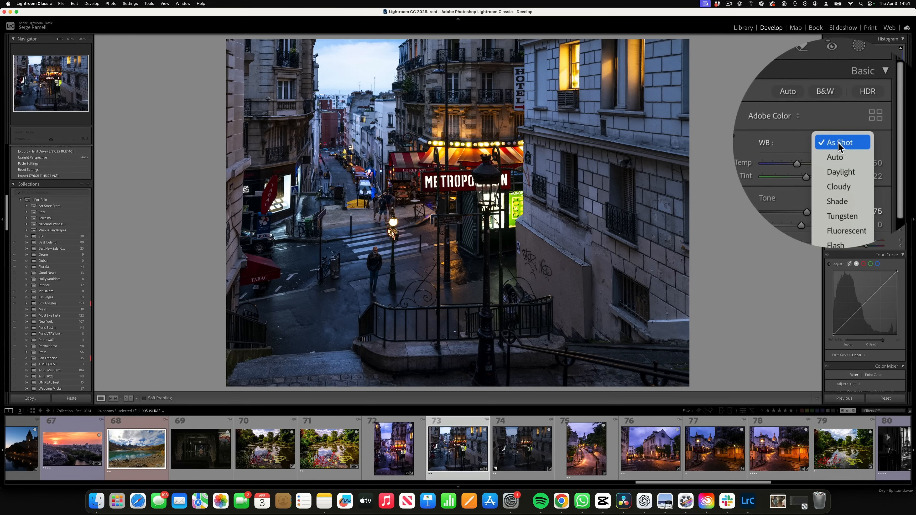
# - Try the Daylight, Cloudy and Shade white balance presets and settle on Daylight
pyautogui.click(840, 172)
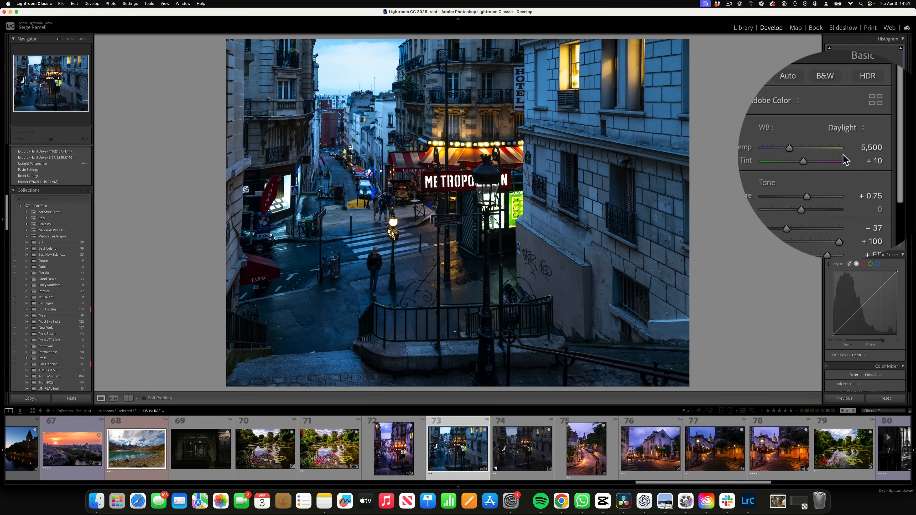
pyautogui.click(843, 128)
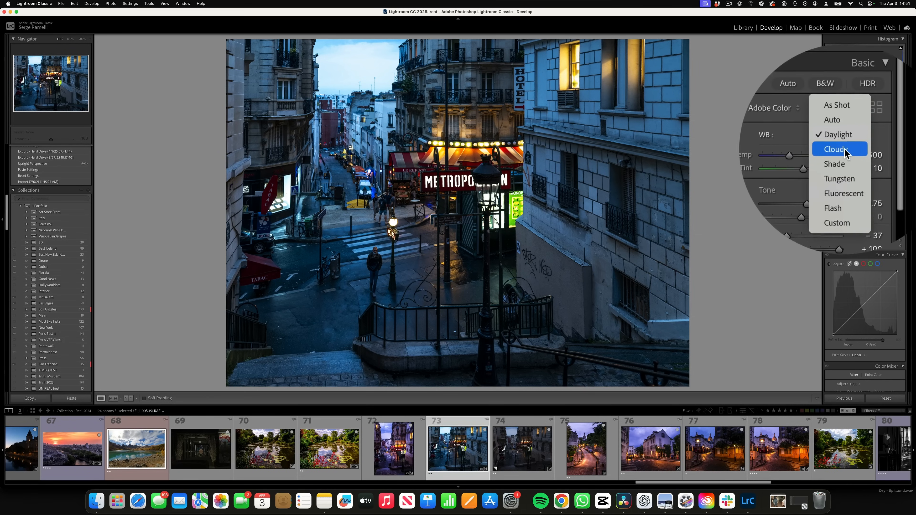
pyautogui.click(835, 148)
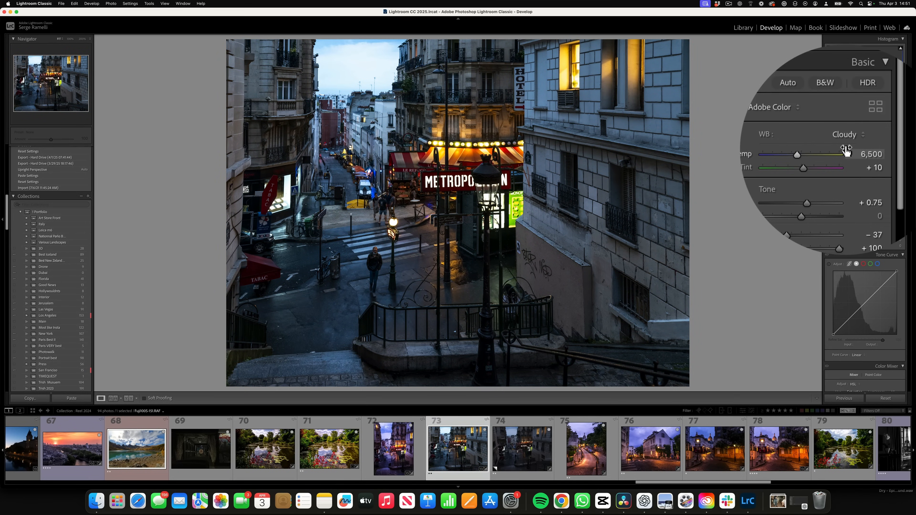
pyautogui.click(844, 134)
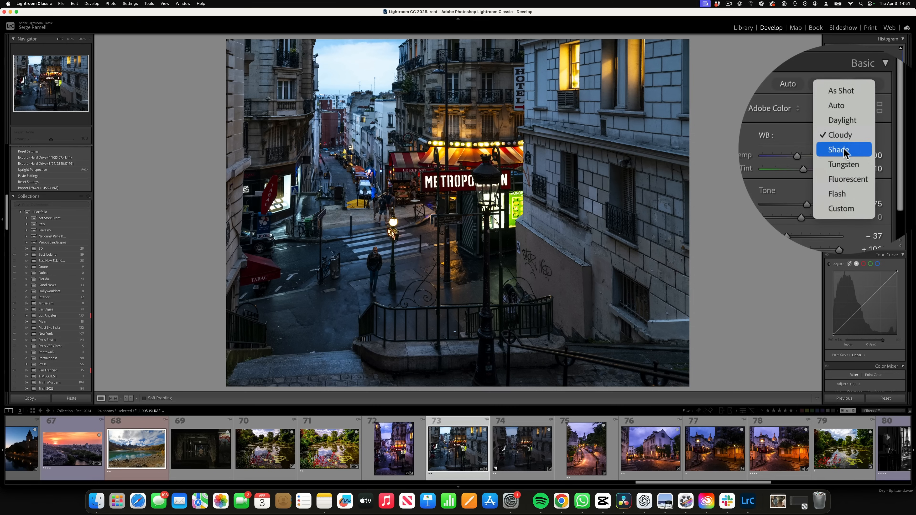
pyautogui.click(840, 149)
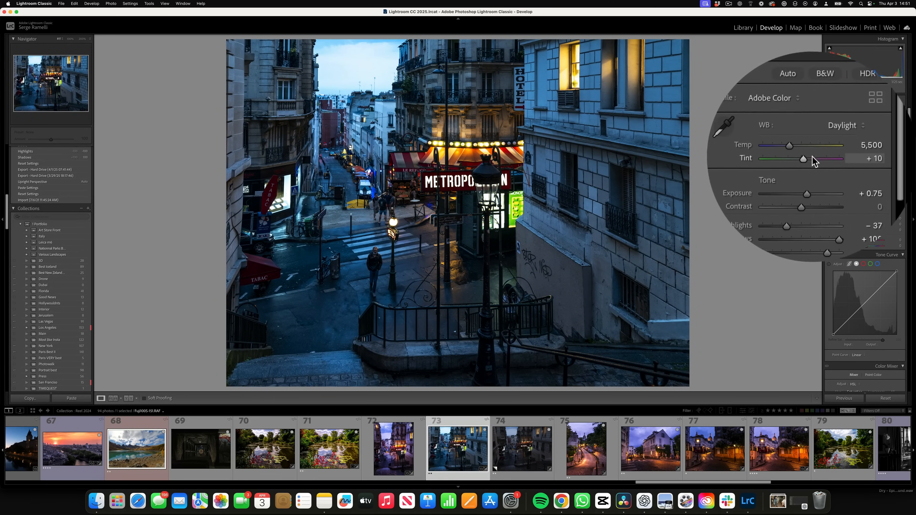
# - Push the Tint toward magenta to +45 for a blue-purple evening look
pyautogui.moveTo(803, 158); pyautogui.dragTo(811, 159)
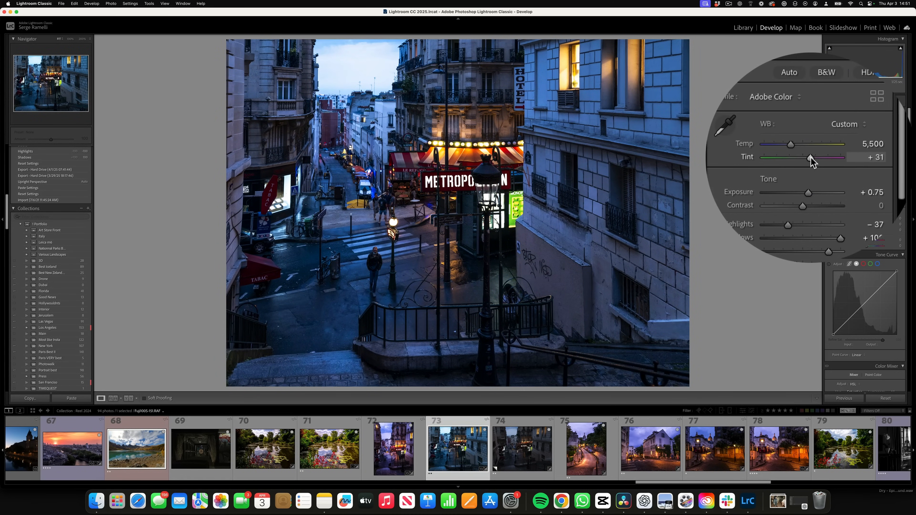
pyautogui.moveTo(811, 158); pyautogui.dragTo(813, 159)
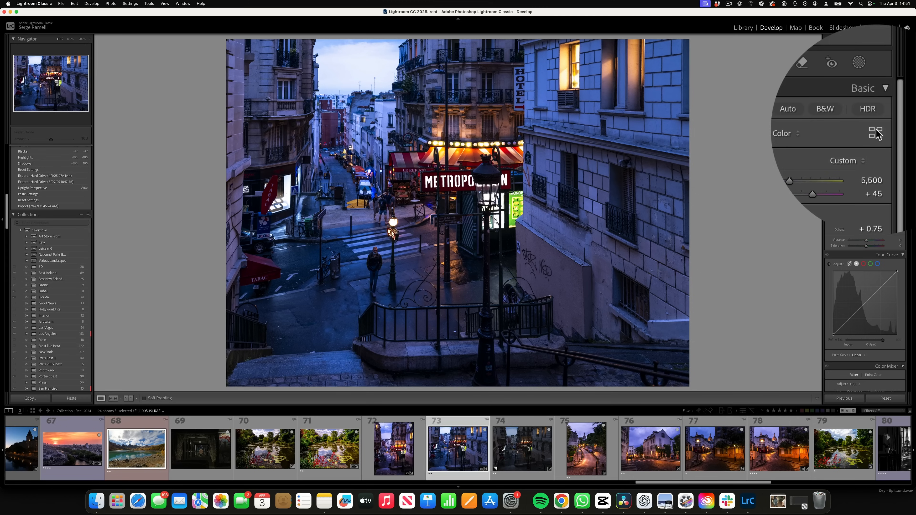
pyautogui.moveTo(875, 133)
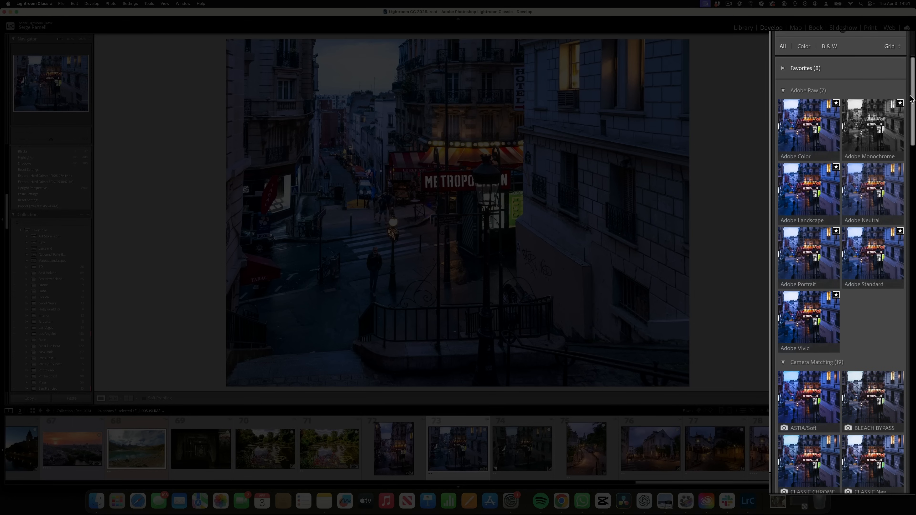
# - Choose the Camera Velvia/Vivid profile from the Camera Matching profiles
pyautogui.scroll(-3)
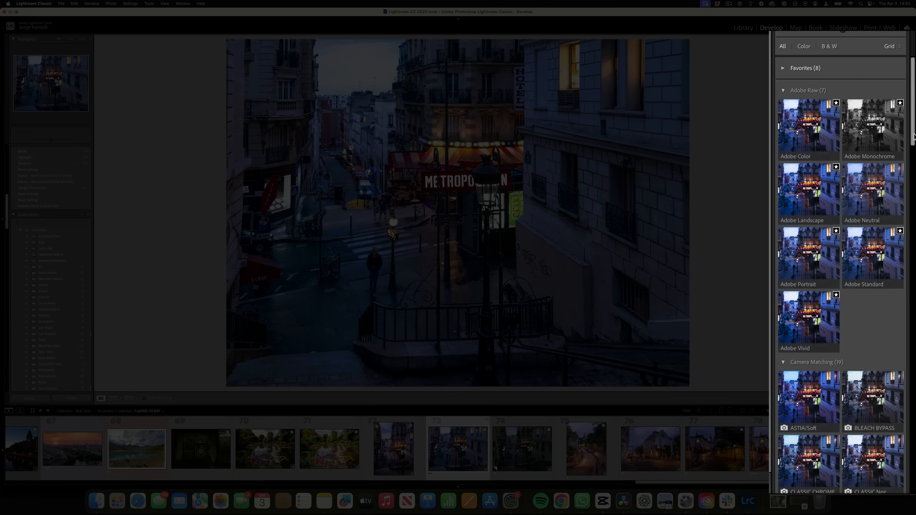
pyautogui.scroll(-3)
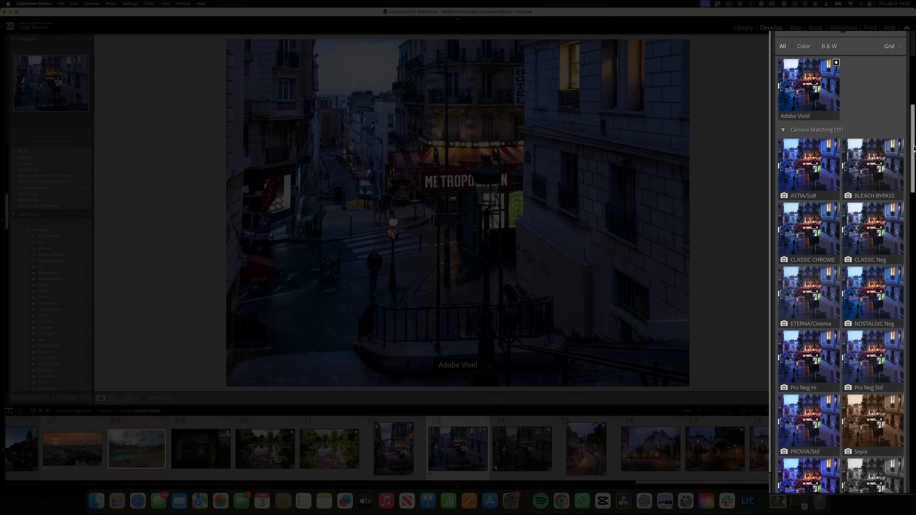
pyautogui.scroll(-3)
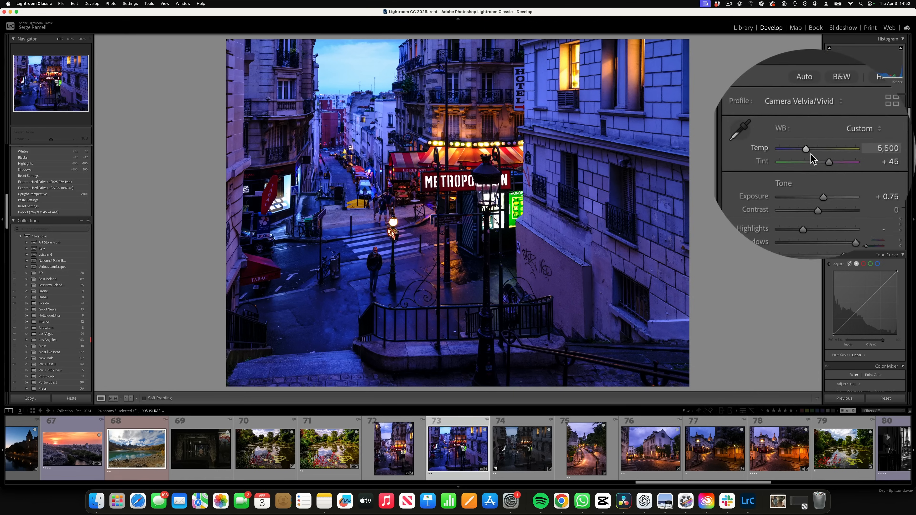
# - Ease Tint back to +31 and warm Temp to around 6,200
pyautogui.moveTo(829, 162); pyautogui.dragTo(828, 162)
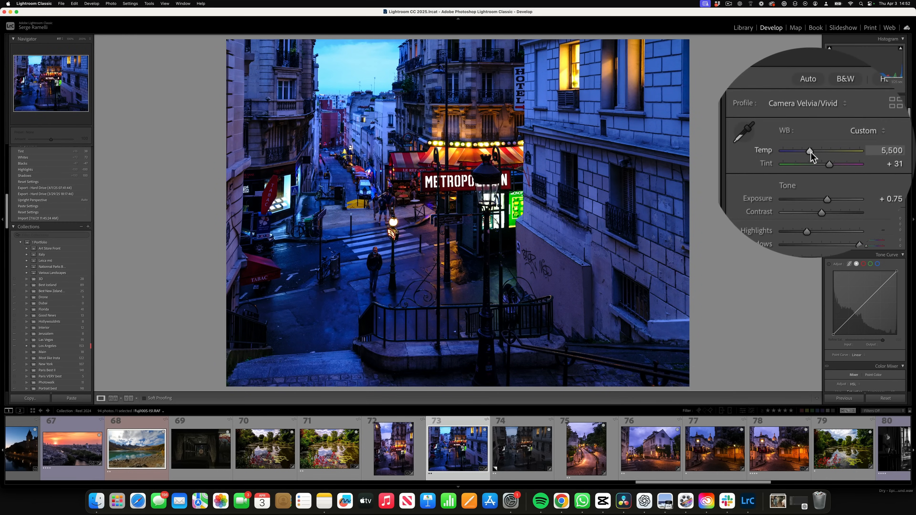
pyautogui.moveTo(809, 151); pyautogui.dragTo(822, 151)
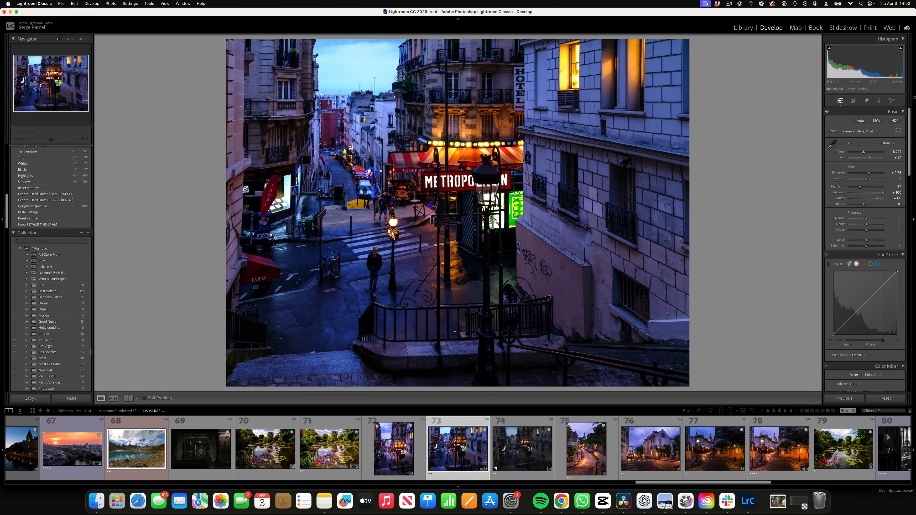
pyautogui.click(867, 100)
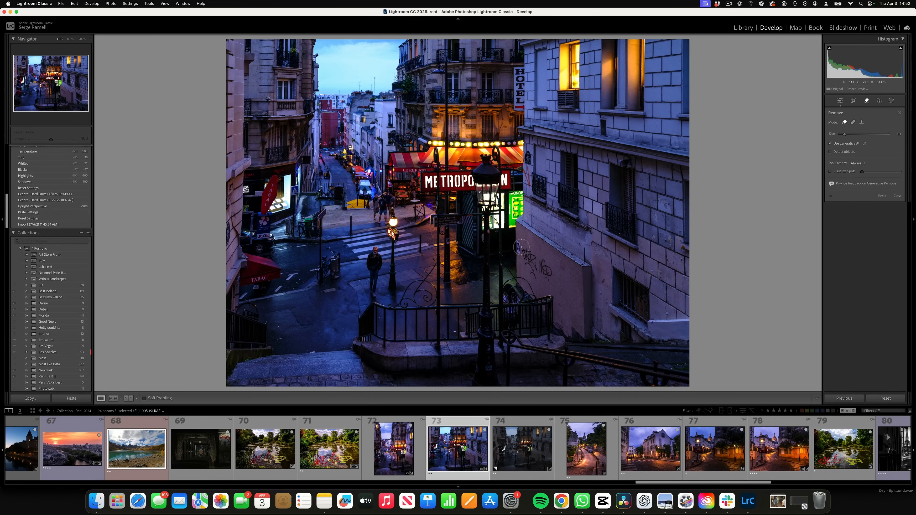
# - Paint over the people on the stairway and remove them with Generative AI
pyautogui.moveTo(517, 249); pyautogui.dragTo(535, 269)
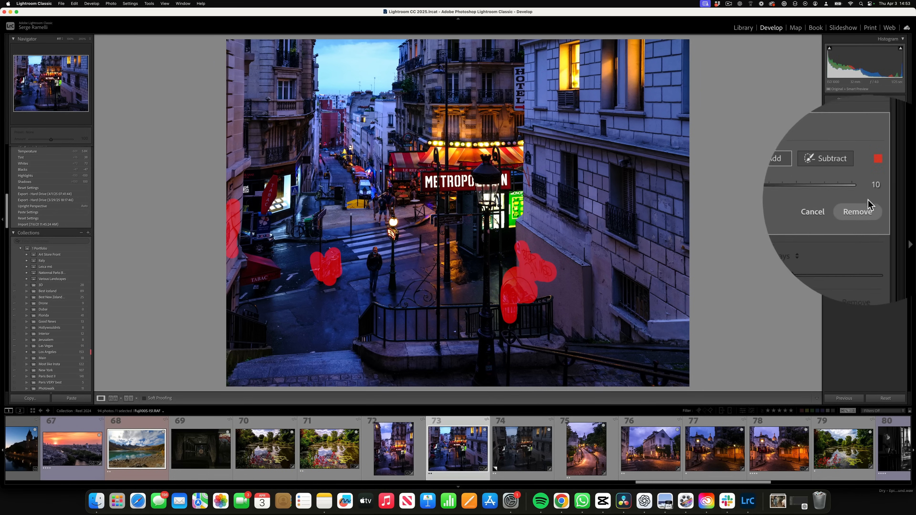
pyautogui.click(857, 208)
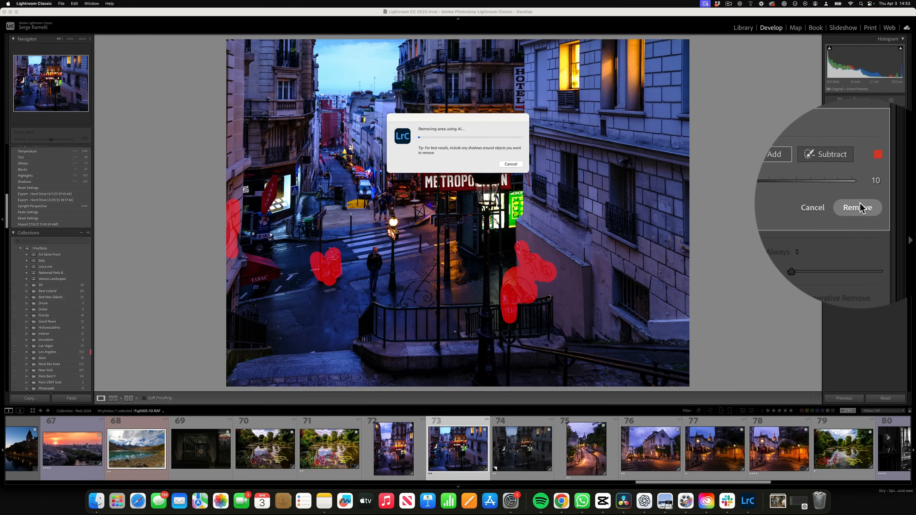
pyautogui.click(857, 207)
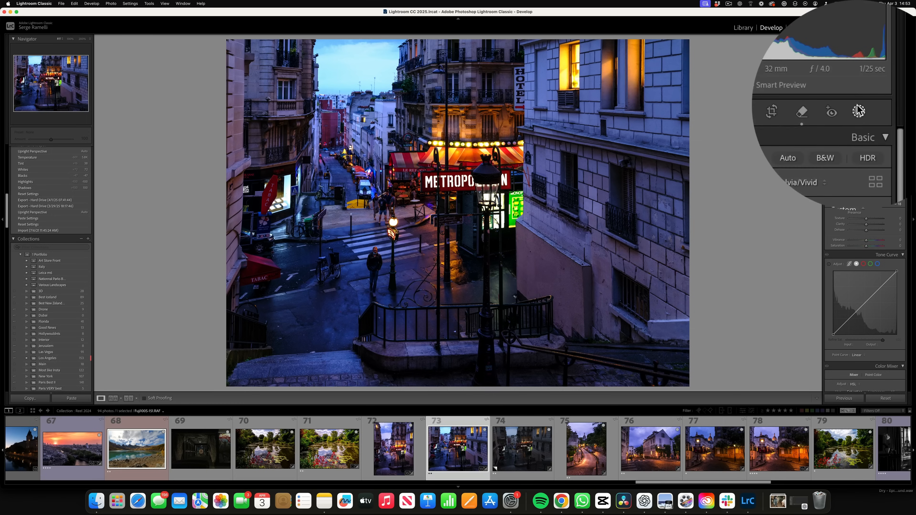
# - Create brush Mask 1 over the area and adjust its local Exposure and Effects sliders
pyautogui.click(858, 111)
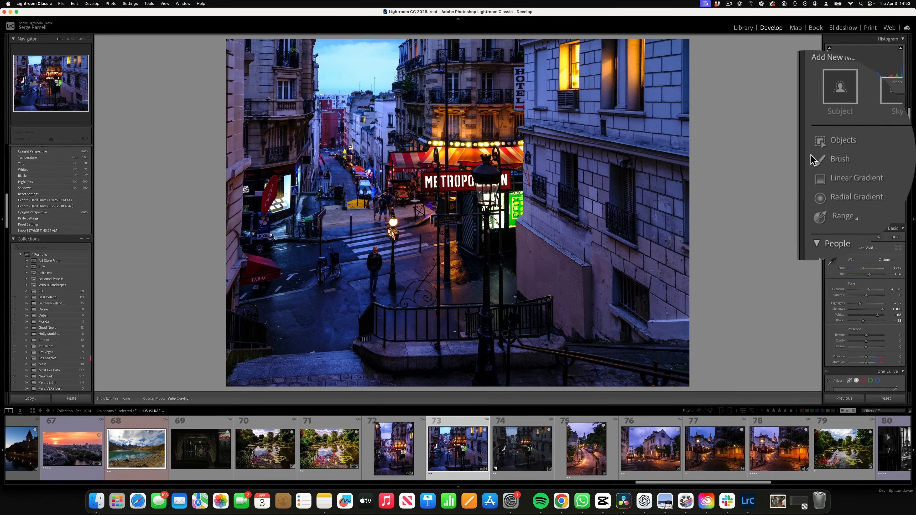
pyautogui.click(840, 159)
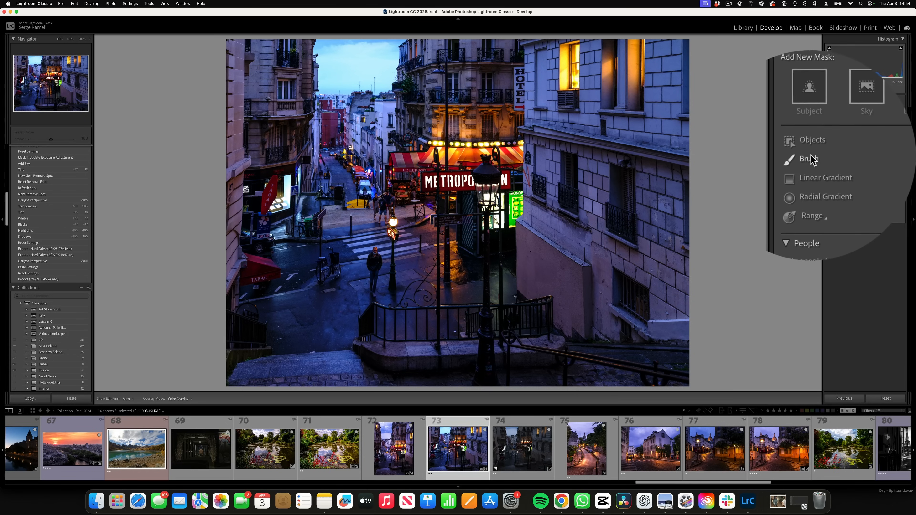
pyautogui.click(811, 159)
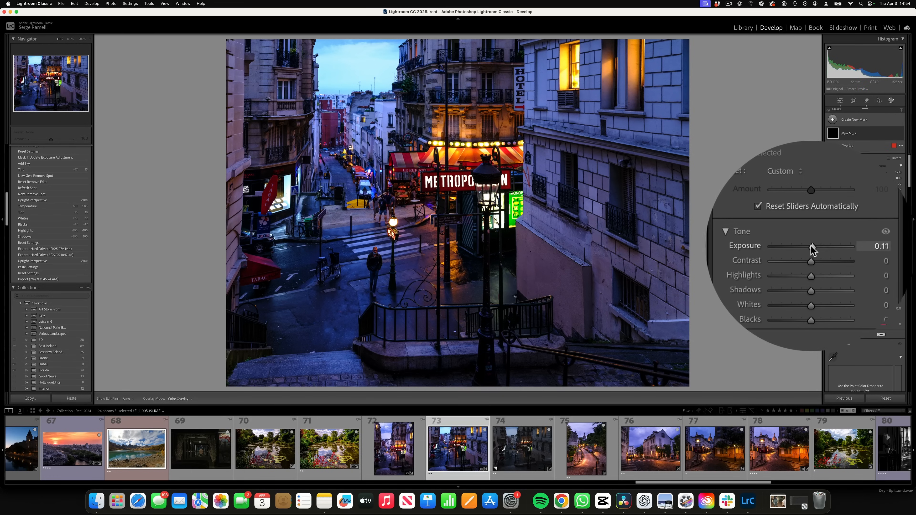
pyautogui.scroll(-3)
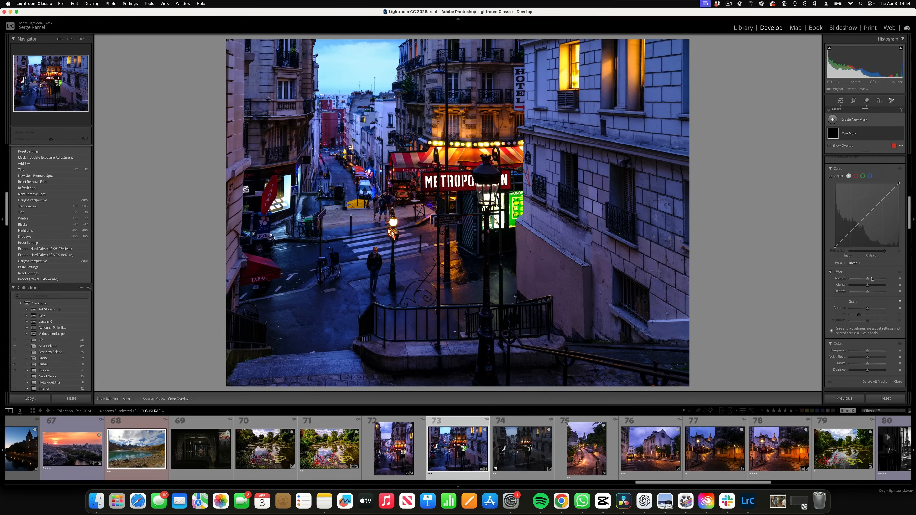
pyautogui.moveTo(878, 285); pyautogui.dragTo(859, 285)
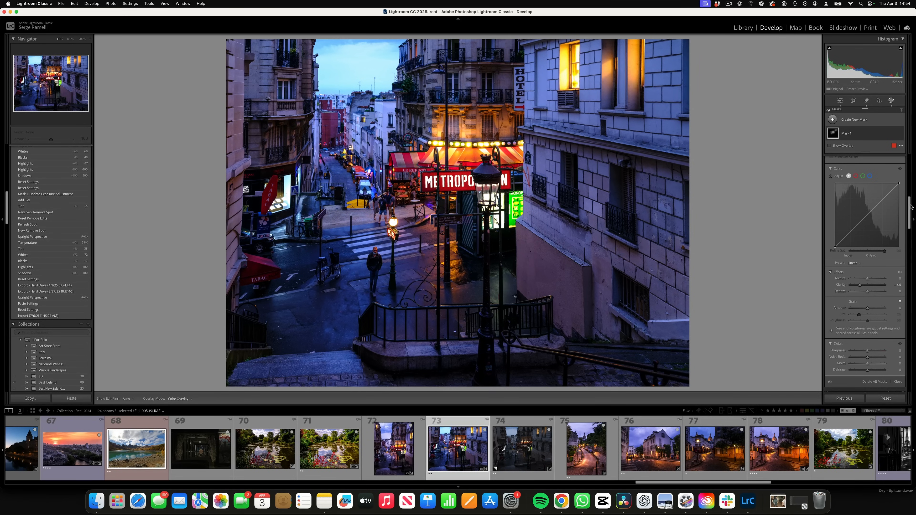
# - Create a second mask and darken its Exposure to about −0.43
pyautogui.click(815, 105)
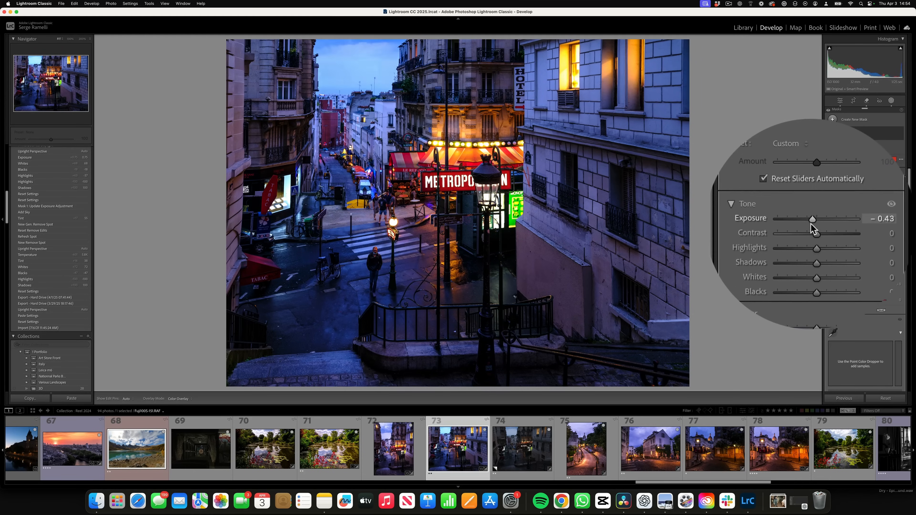
pyautogui.moveTo(811, 219); pyautogui.dragTo(811, 221)
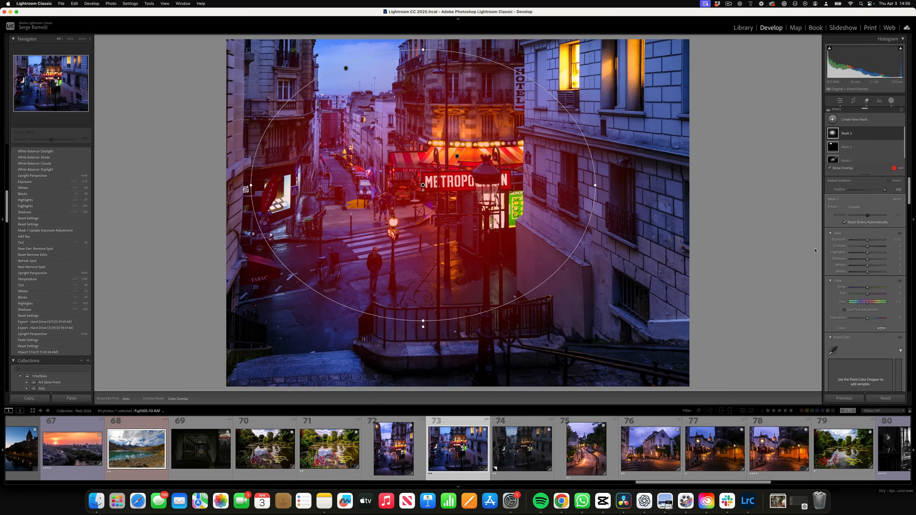
# - Draw radial Mask 3 around the Metropolitain entrance, invert it and lower edge Exposure
pyautogui.moveTo(867, 239); pyautogui.dragTo(814, 240)
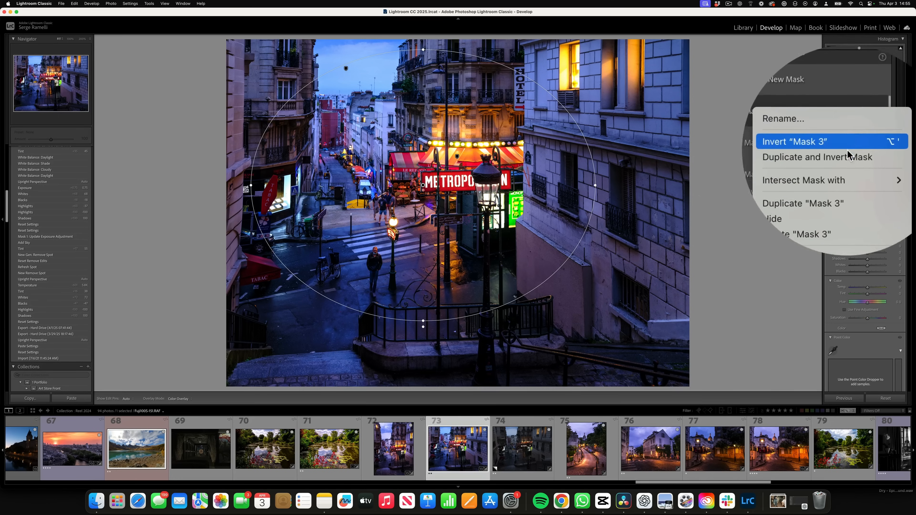
pyautogui.click(793, 141)
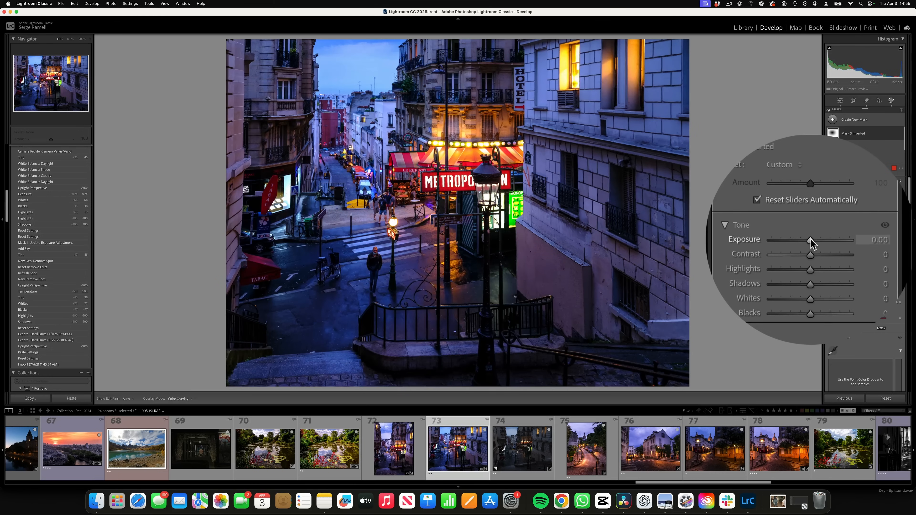
pyautogui.moveTo(811, 239); pyautogui.dragTo(809, 240)
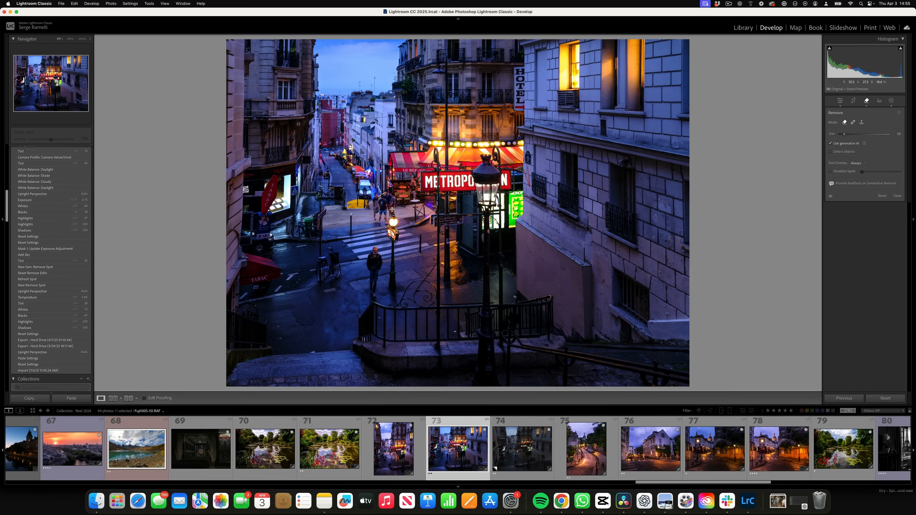
# - Erase the painted figure near the Metropolitain sign with AI Remove and cycle its variations
pyautogui.click(380, 207)
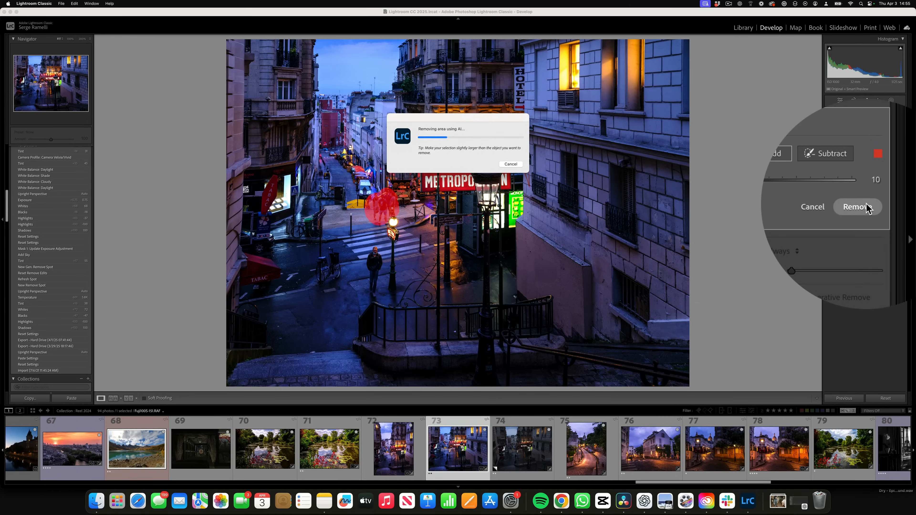
pyautogui.click(856, 206)
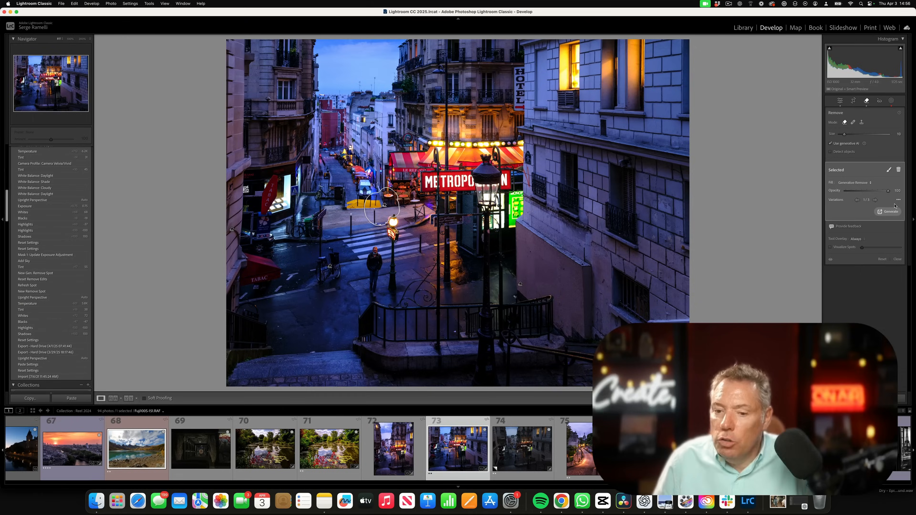
pyautogui.click(840, 102)
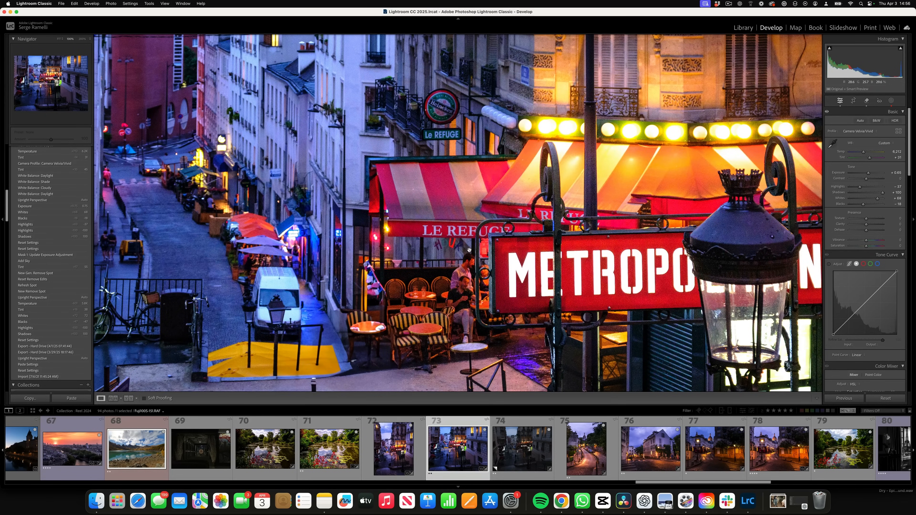
# - Run Enhance with Denoise at amount about 33, creating a stacked denoised DNG copy
pyautogui.rightClick(458, 448)
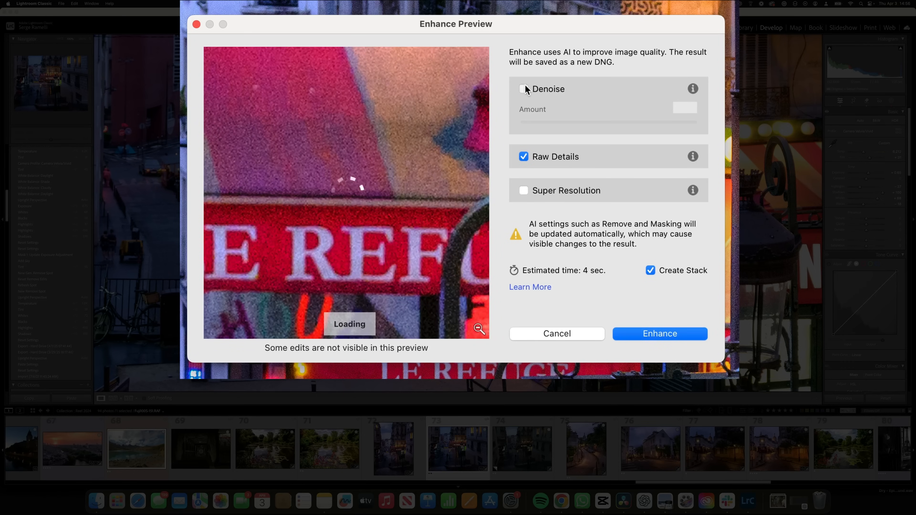
pyautogui.click(523, 88)
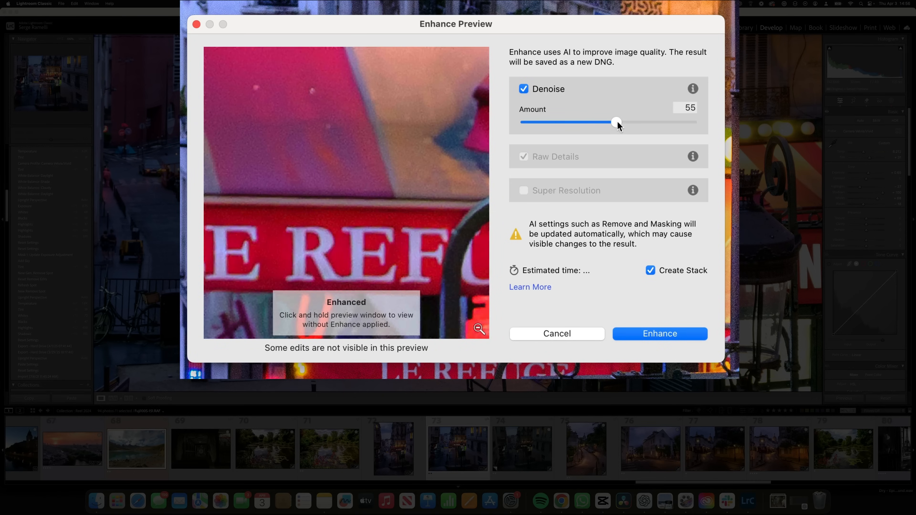
pyautogui.moveTo(616, 122); pyautogui.dragTo(586, 122)
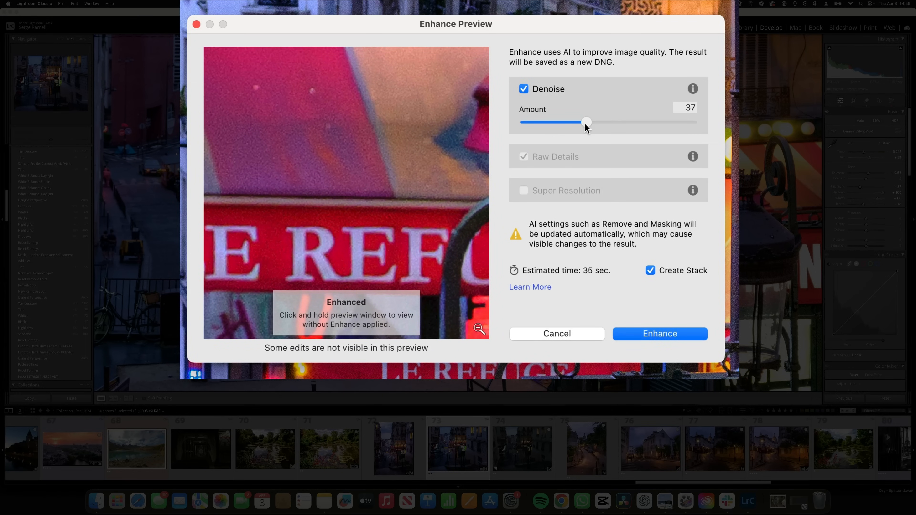
pyautogui.moveTo(585, 122); pyautogui.dragTo(580, 121)
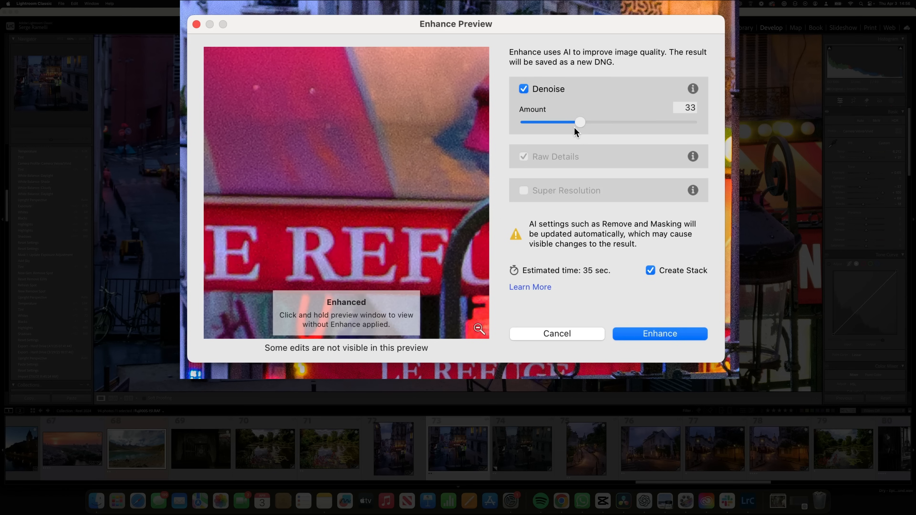
pyautogui.moveTo(580, 121); pyautogui.dragTo(573, 121)
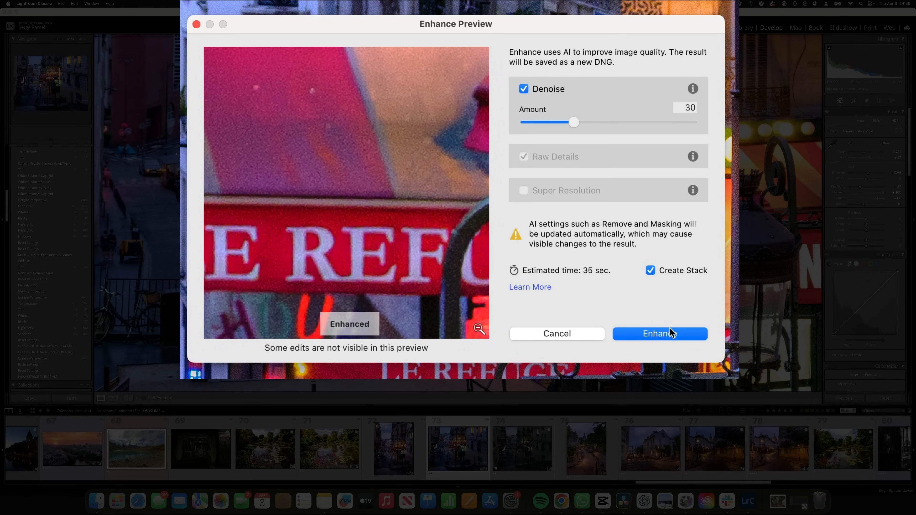
pyautogui.click(659, 333)
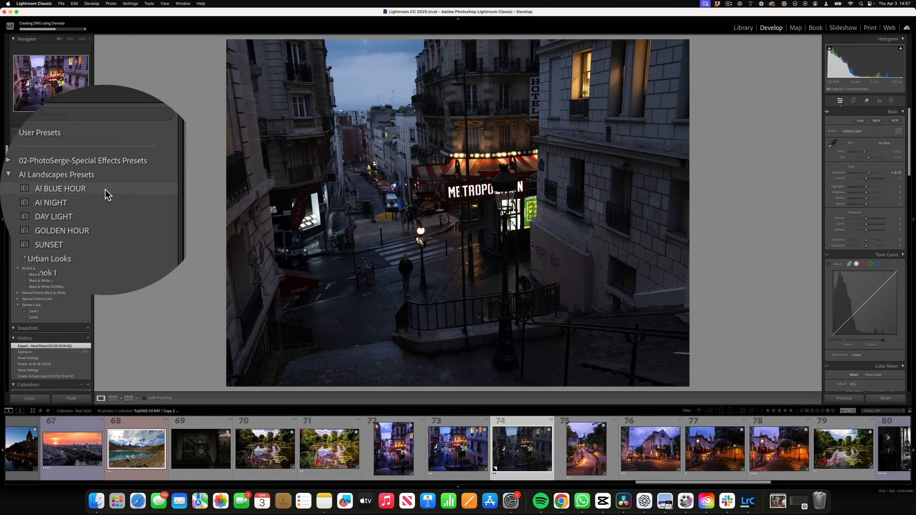
# - Apply the AI BLUE HOUR preset from AI Landscapes Presets to the virtual copy
pyautogui.click(61, 188)
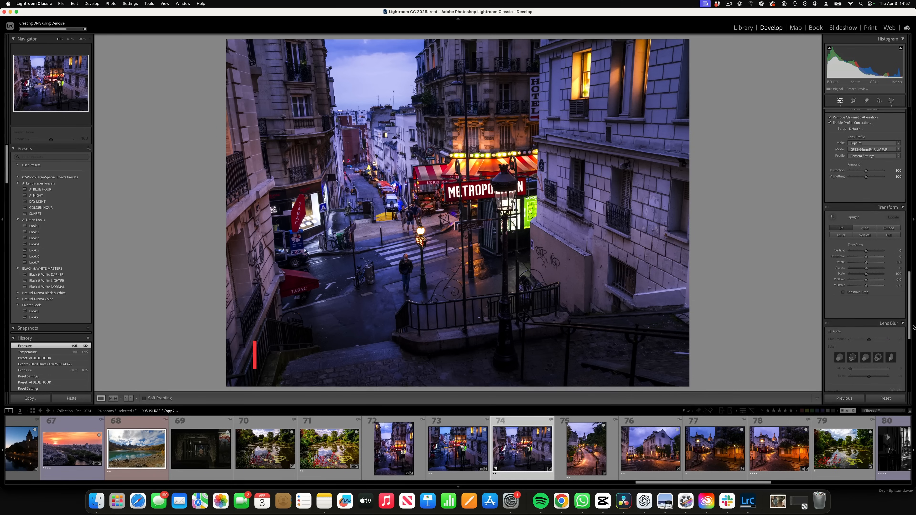
pyautogui.click(810, 224)
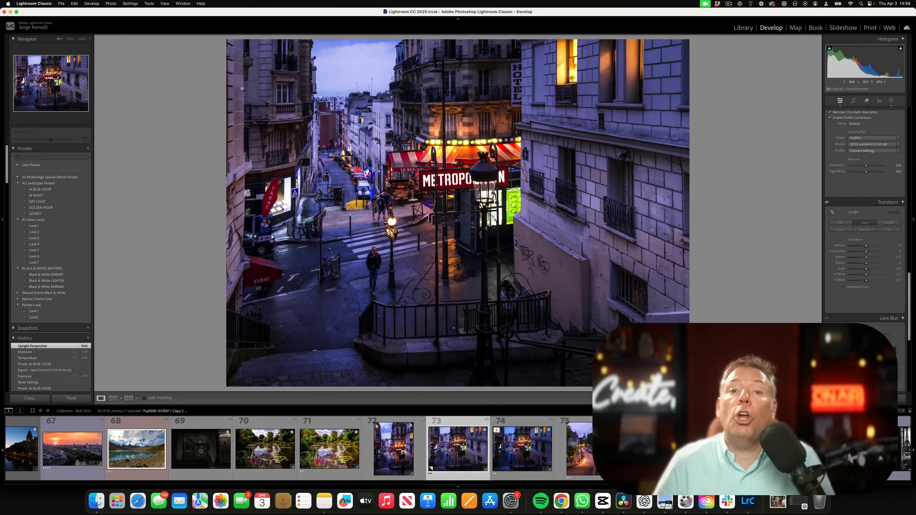
# - Show the File menu's file and export commands for the finished photo
pyautogui.click(105, 8)
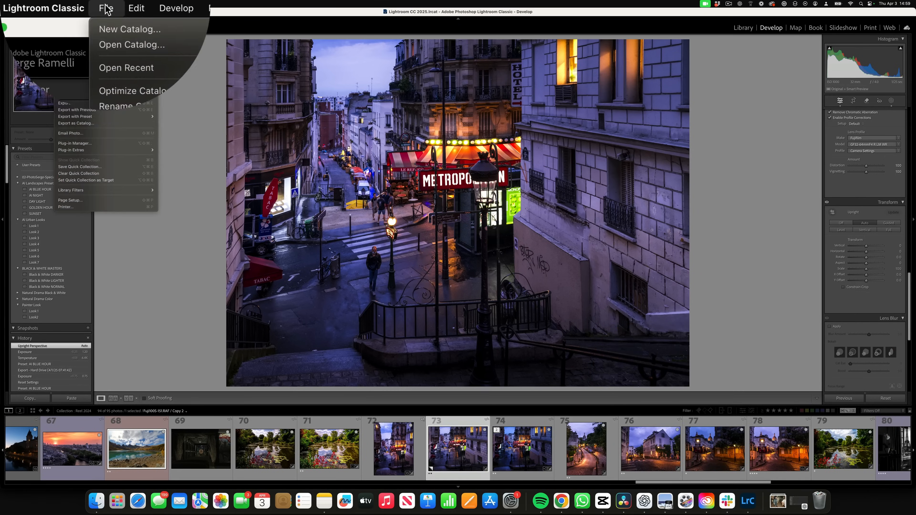